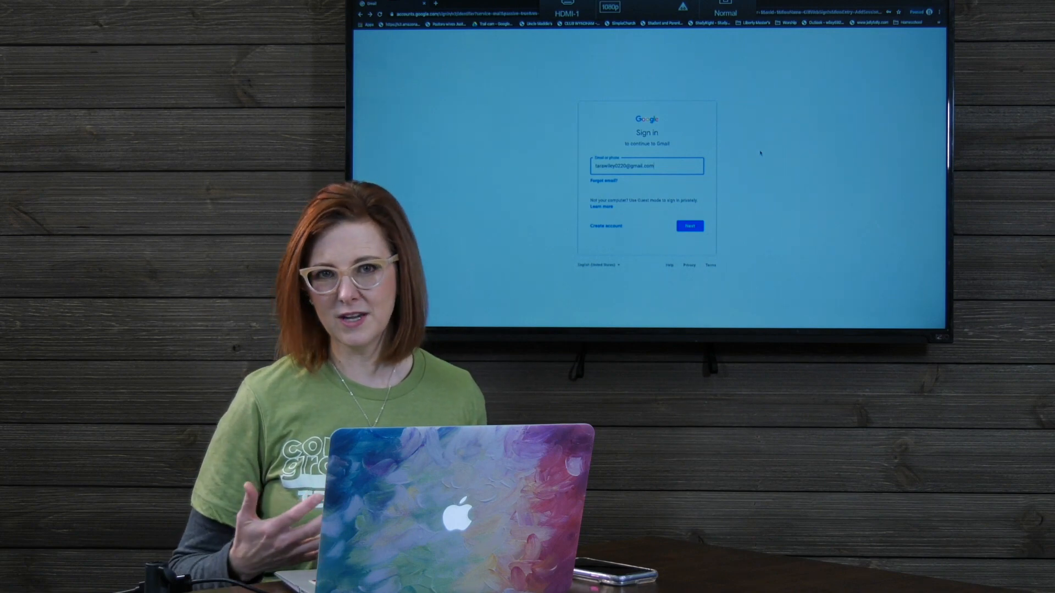
- Sign in with the account email and password to reach the Gmail inbox
click(690, 226)
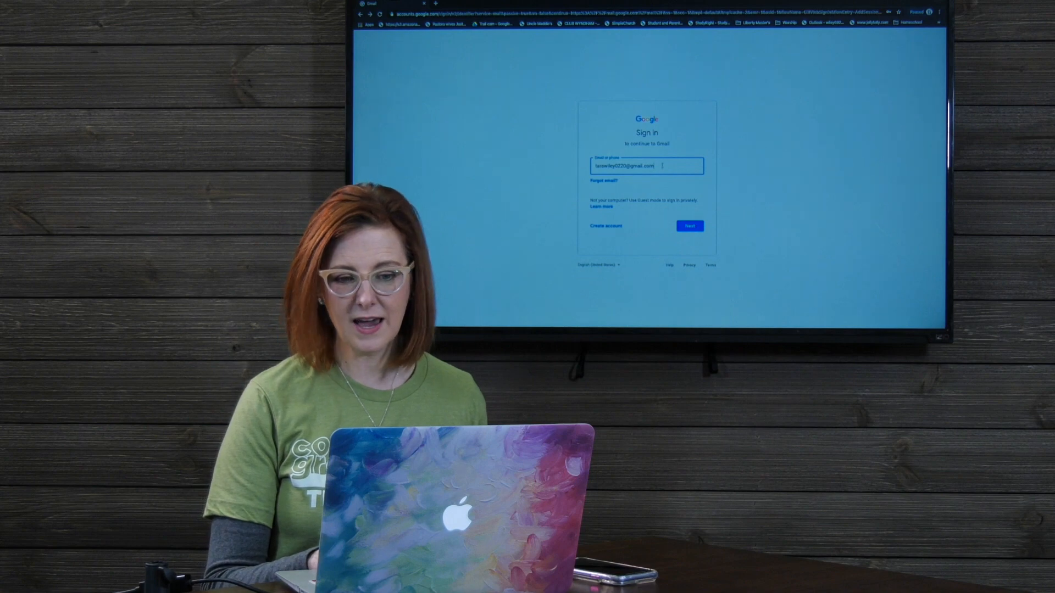
click(690, 225)
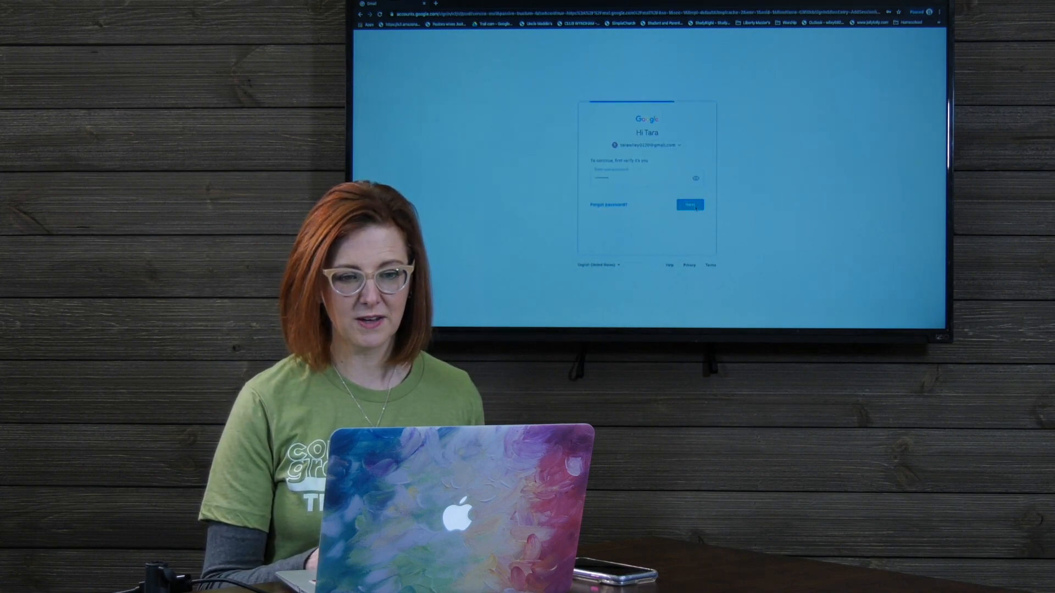
click(689, 205)
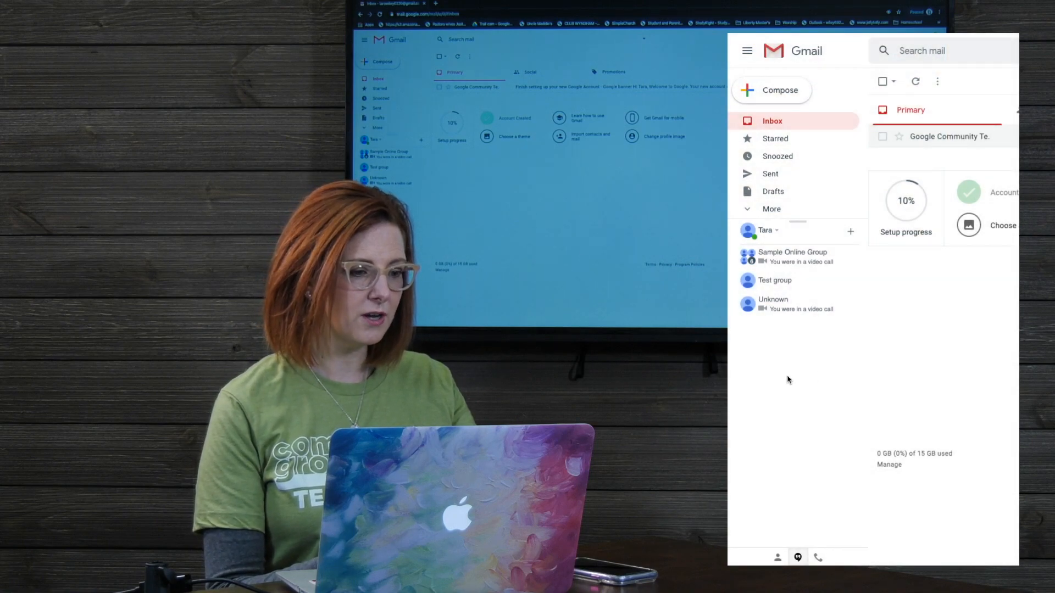
mouse_move(798, 558)
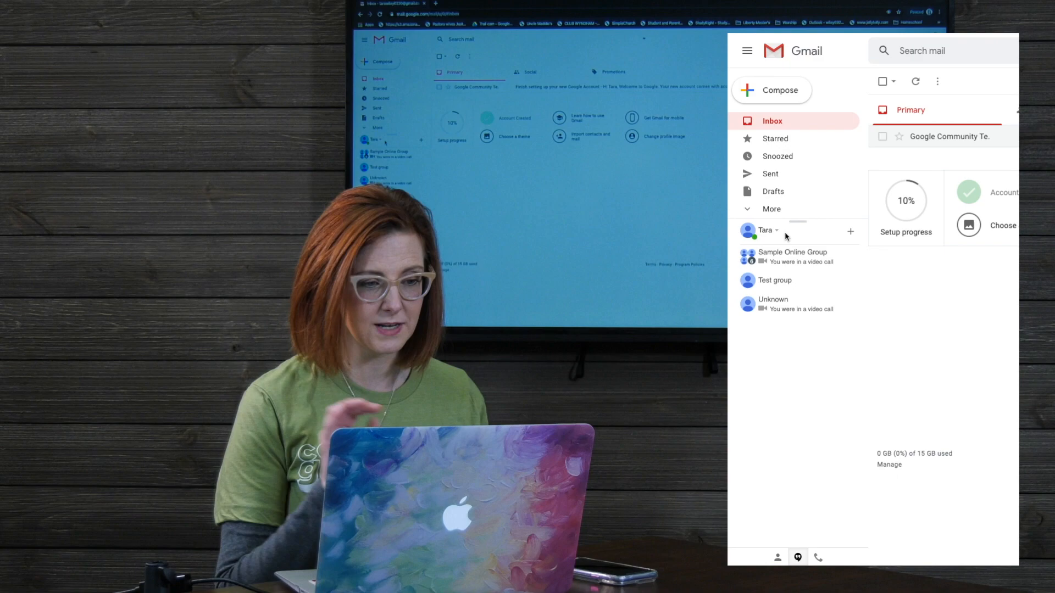
mouse_move(755, 235)
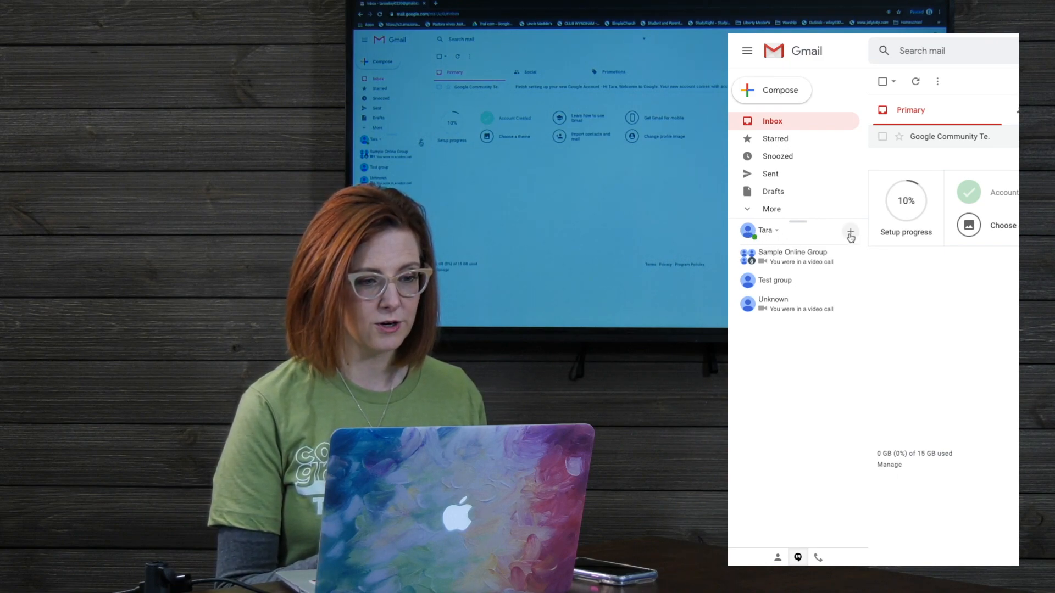
- Create a new Hangouts group named 'Sample He...' and search for 'tara.' to add
click(850, 233)
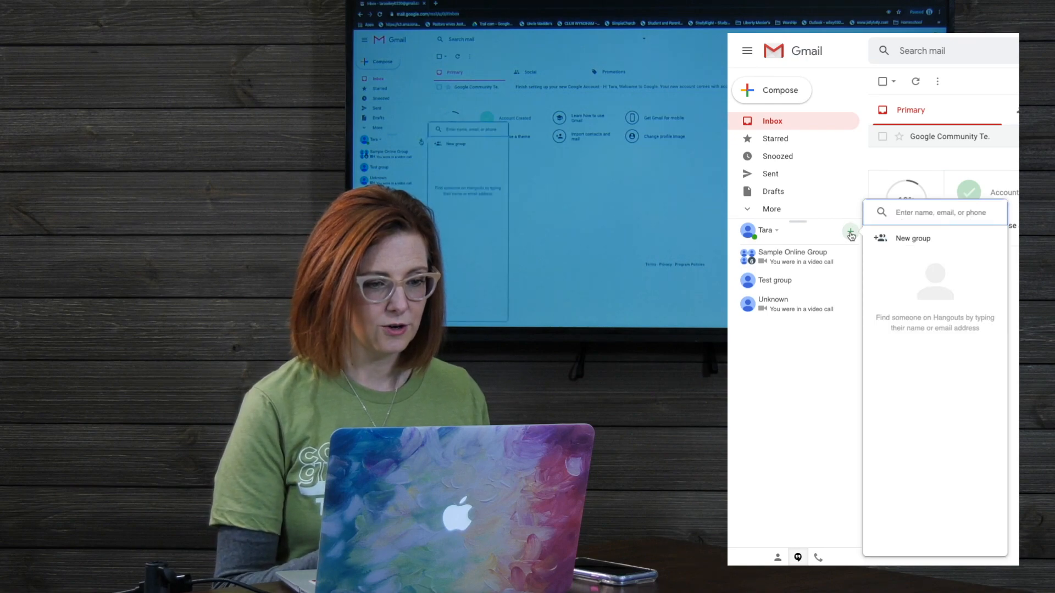
click(913, 239)
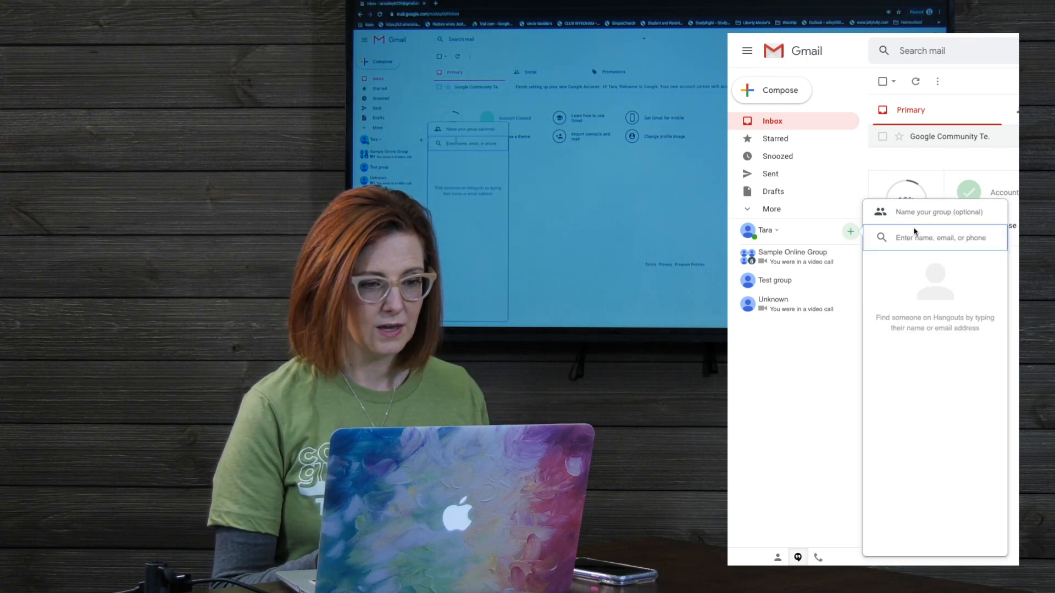
text(S)
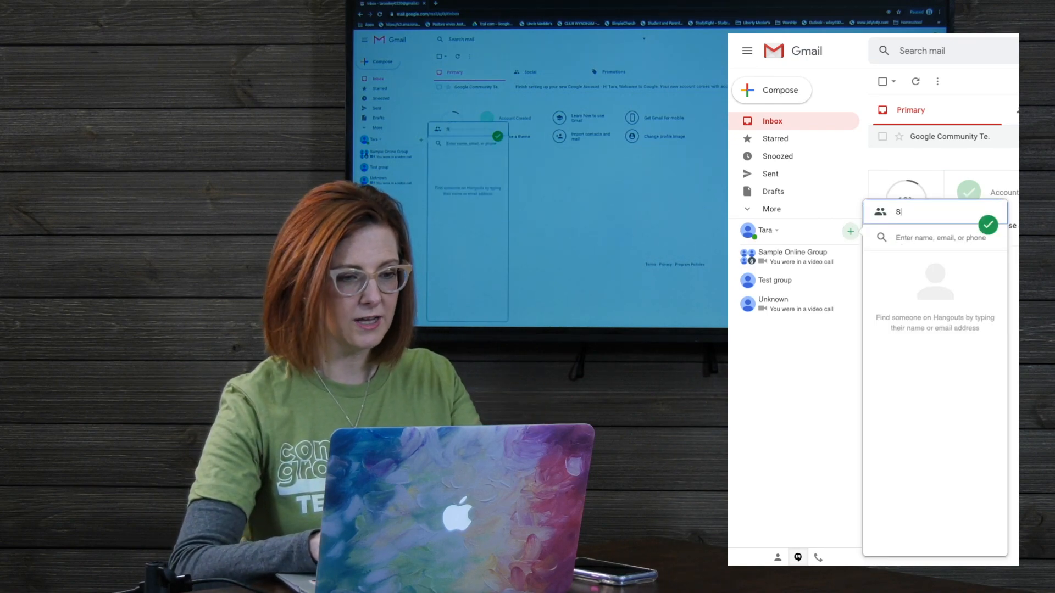
text(ample Here)
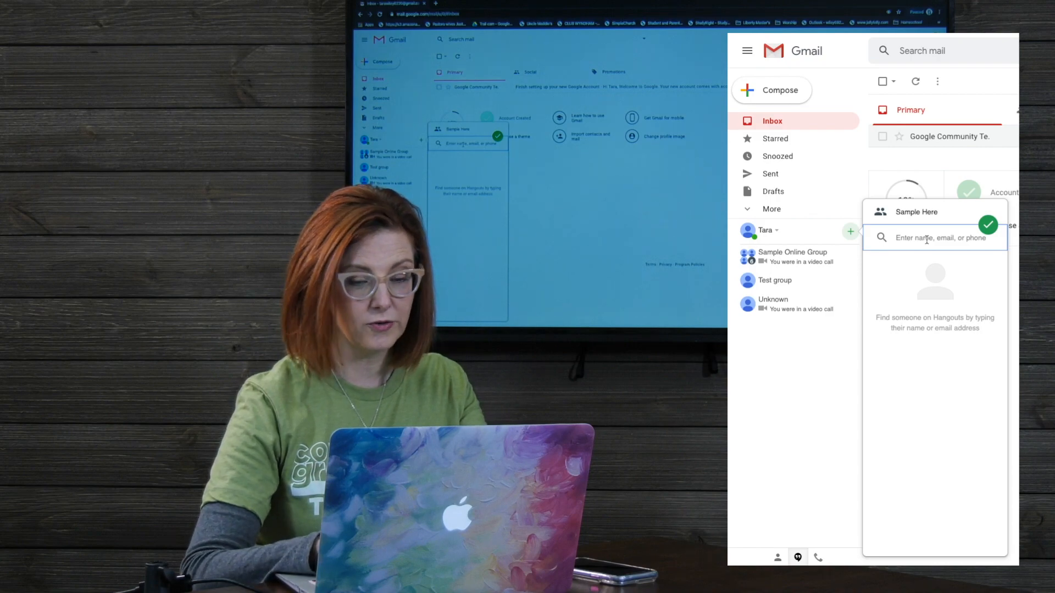
text(tara.)
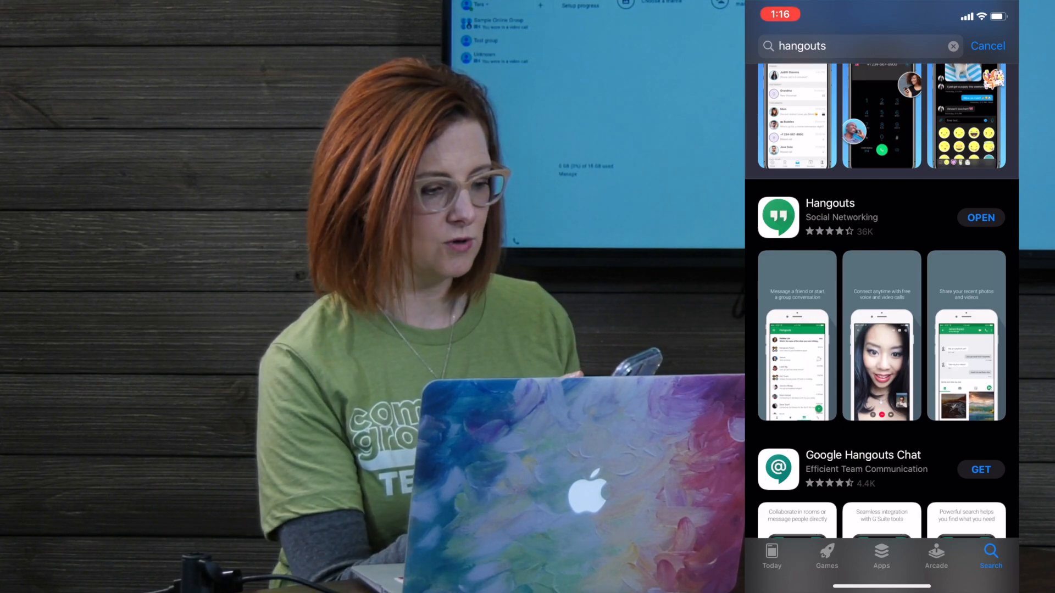
- View the Hangouts app in the App Store results and launch the installed app
click(828, 216)
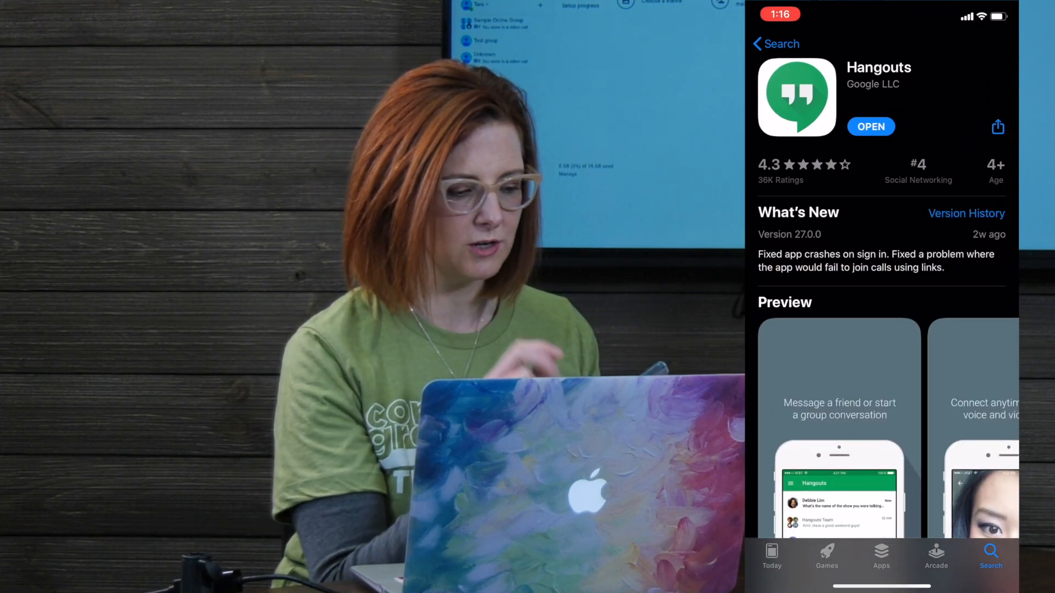
click(775, 44)
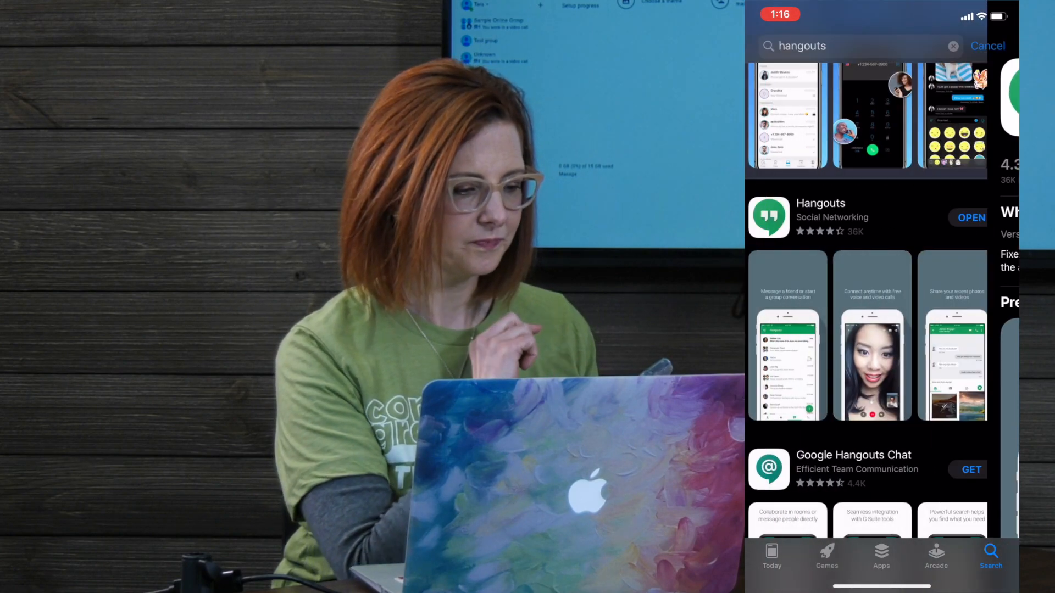
click(970, 218)
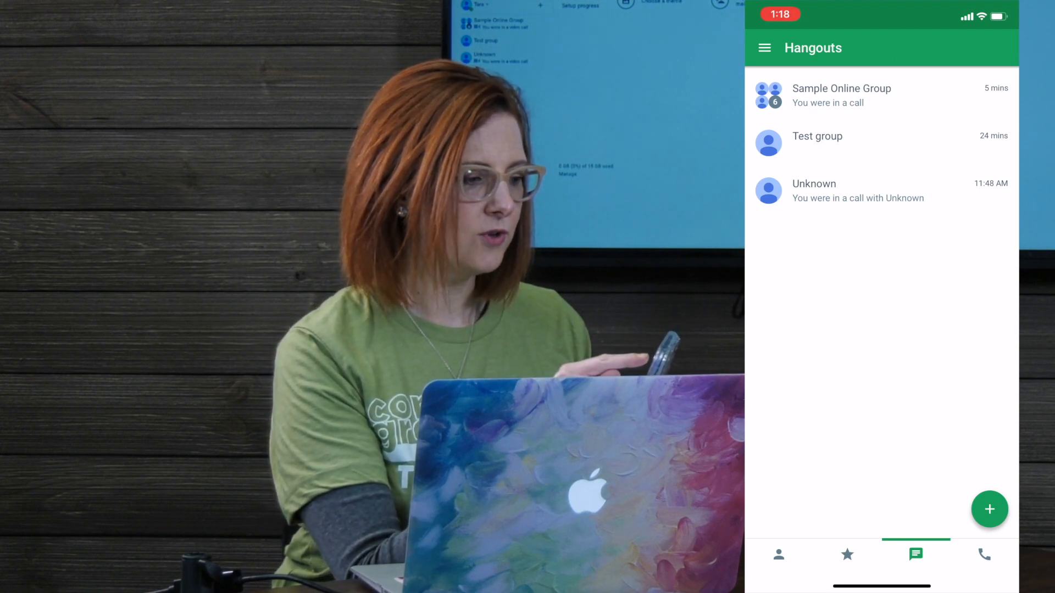
- Dismiss the New conversation screen and enter the Sample Online Group conversation
click(989, 509)
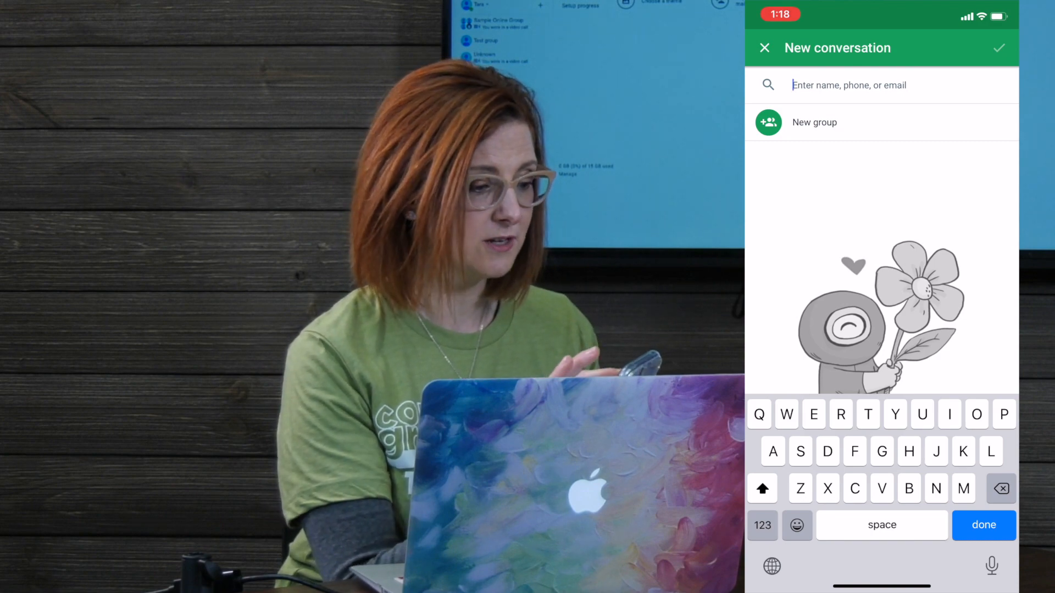
click(765, 47)
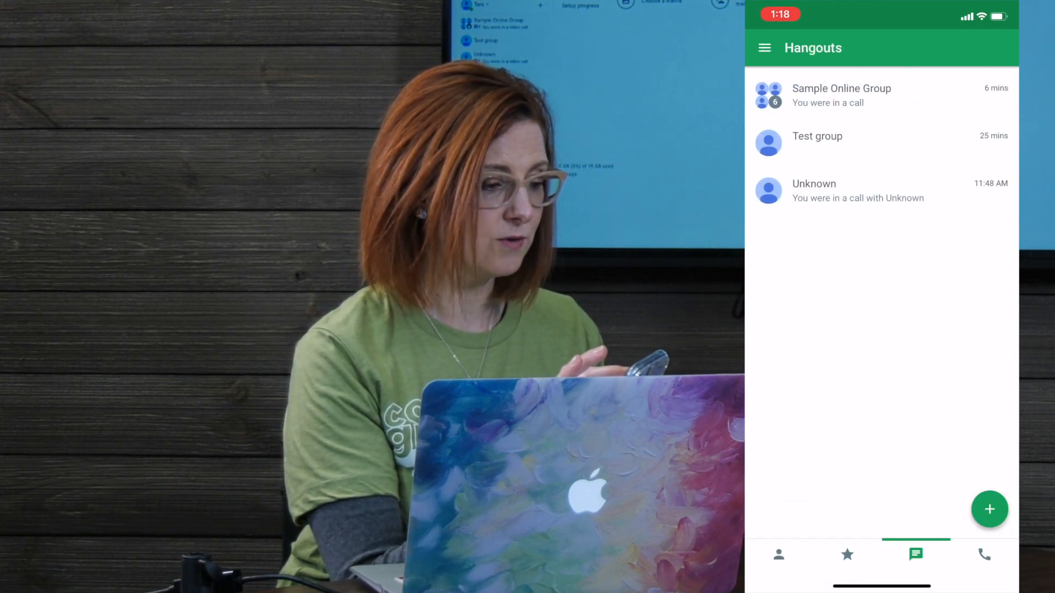
click(841, 96)
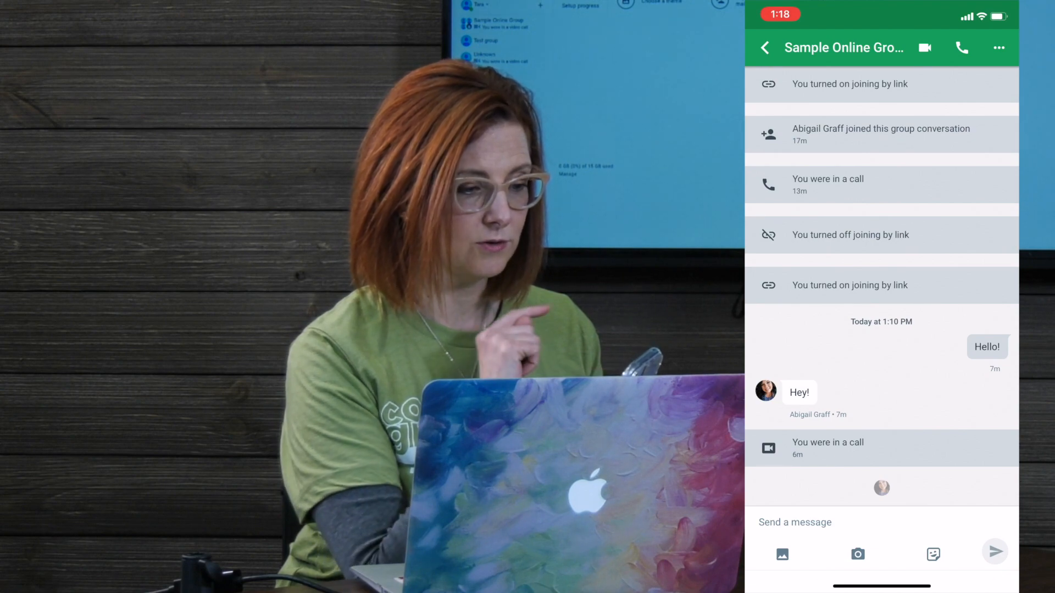
- In the group's People settings, toggle Joining by link off and back on, then return
click(999, 48)
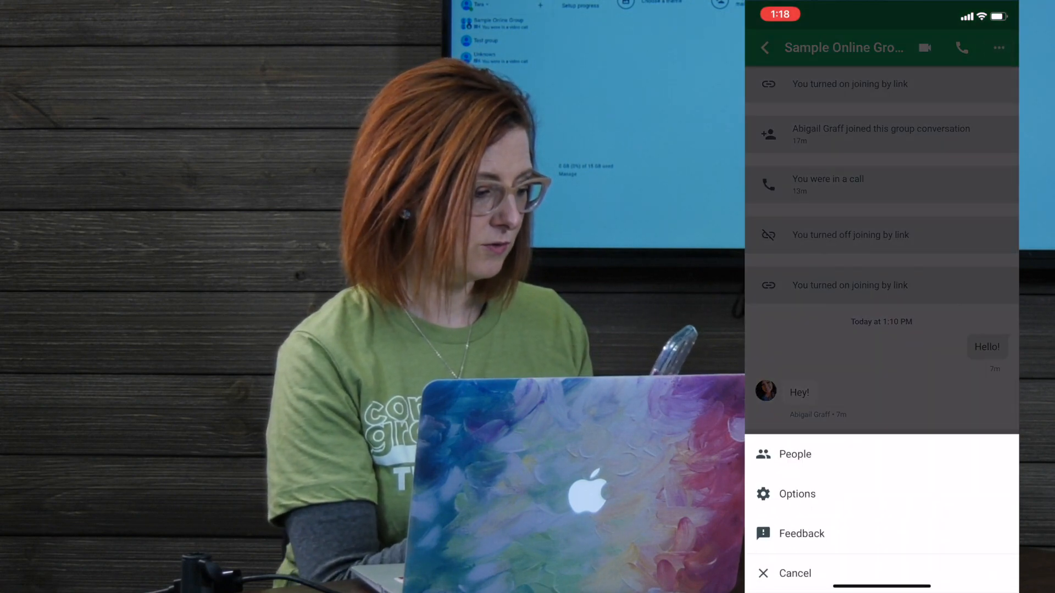
click(793, 454)
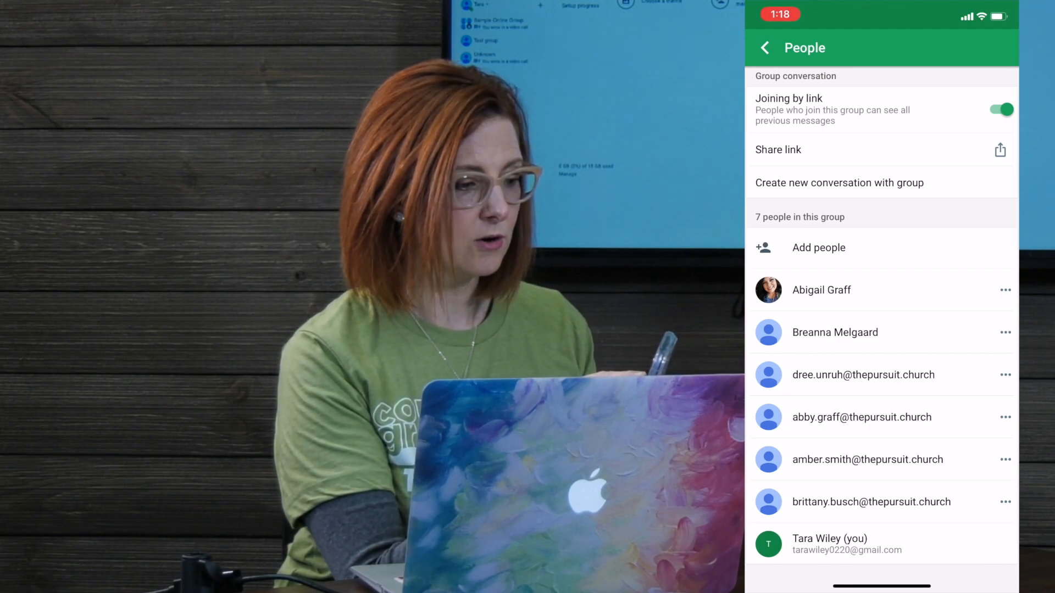
click(1000, 109)
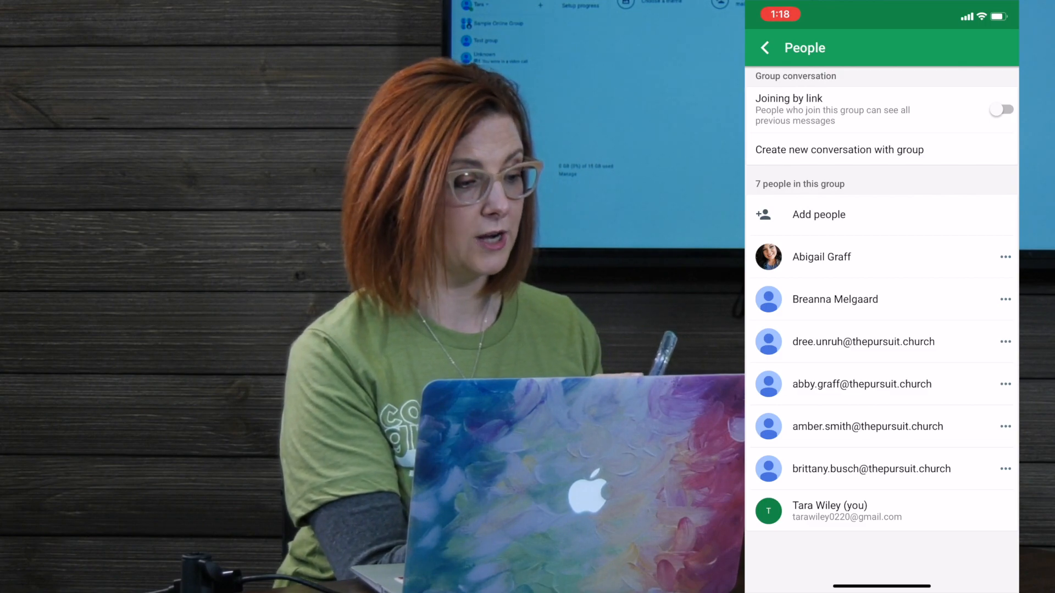
click(1000, 109)
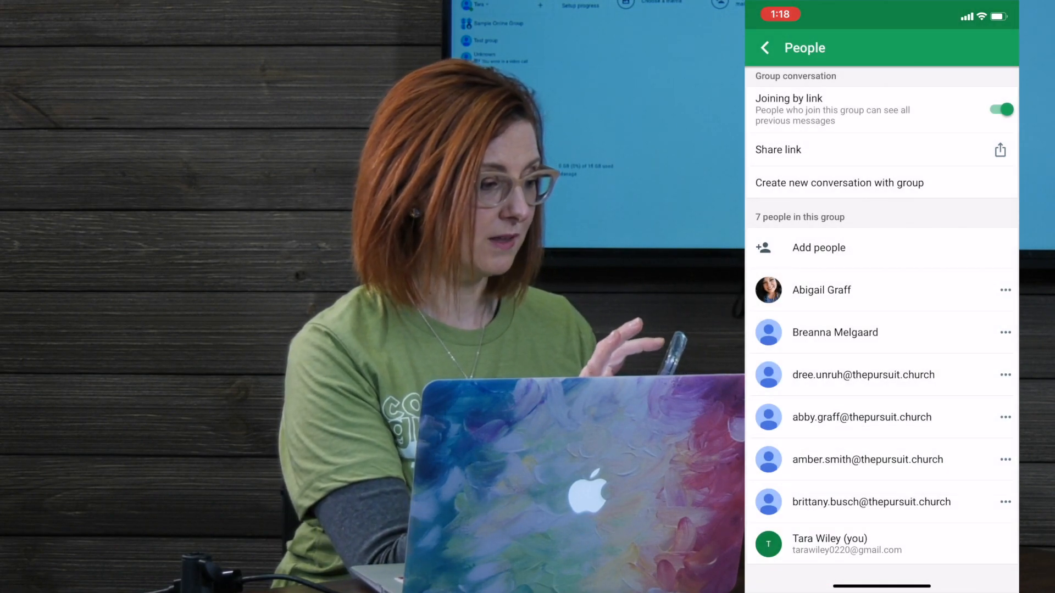
click(765, 47)
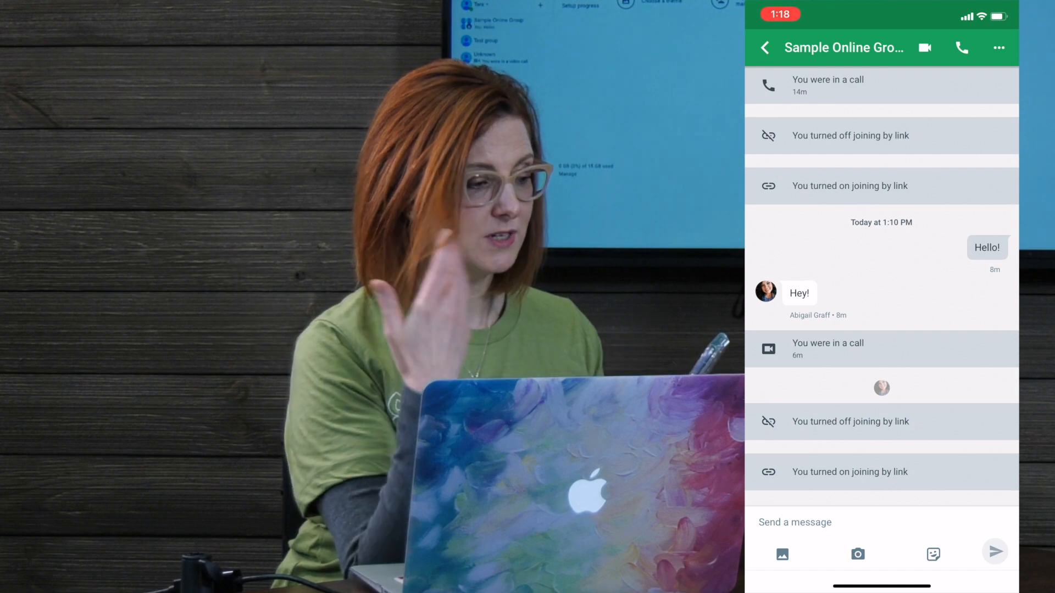
- Begin a video call with Sample Online Group from the conversation header
click(764, 47)
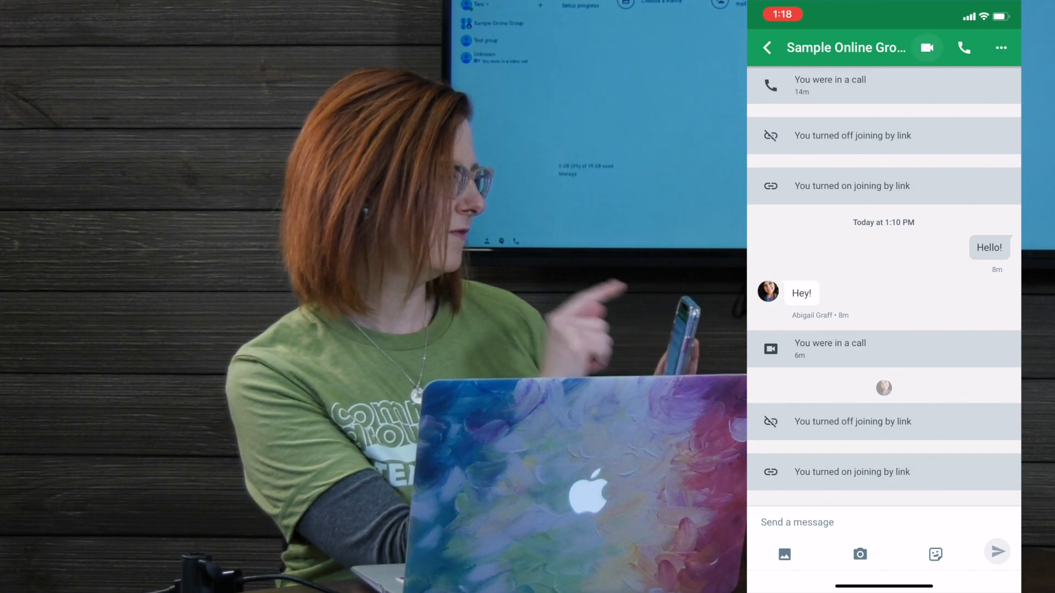
click(927, 47)
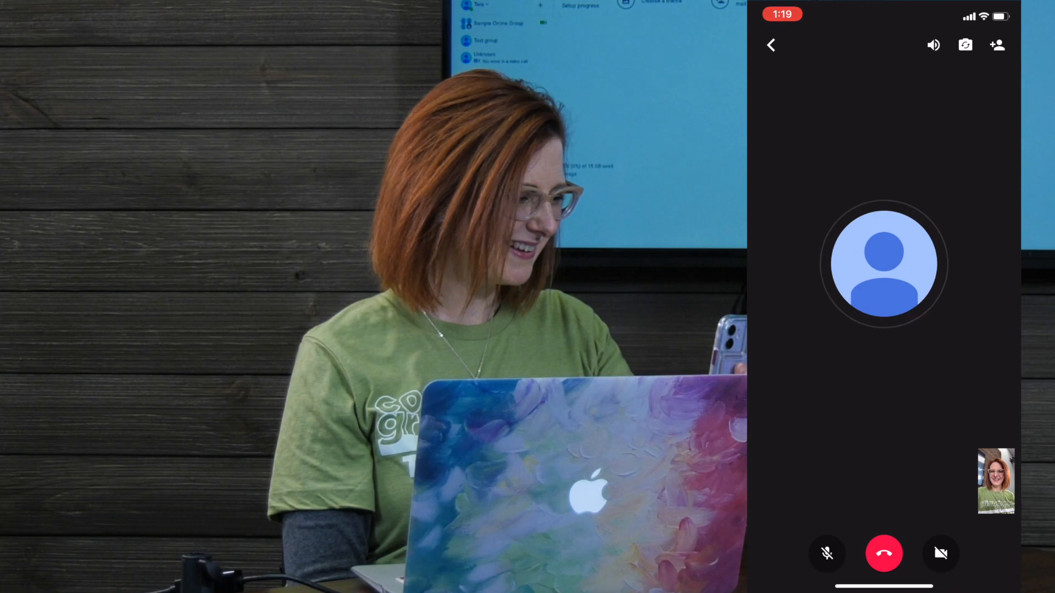